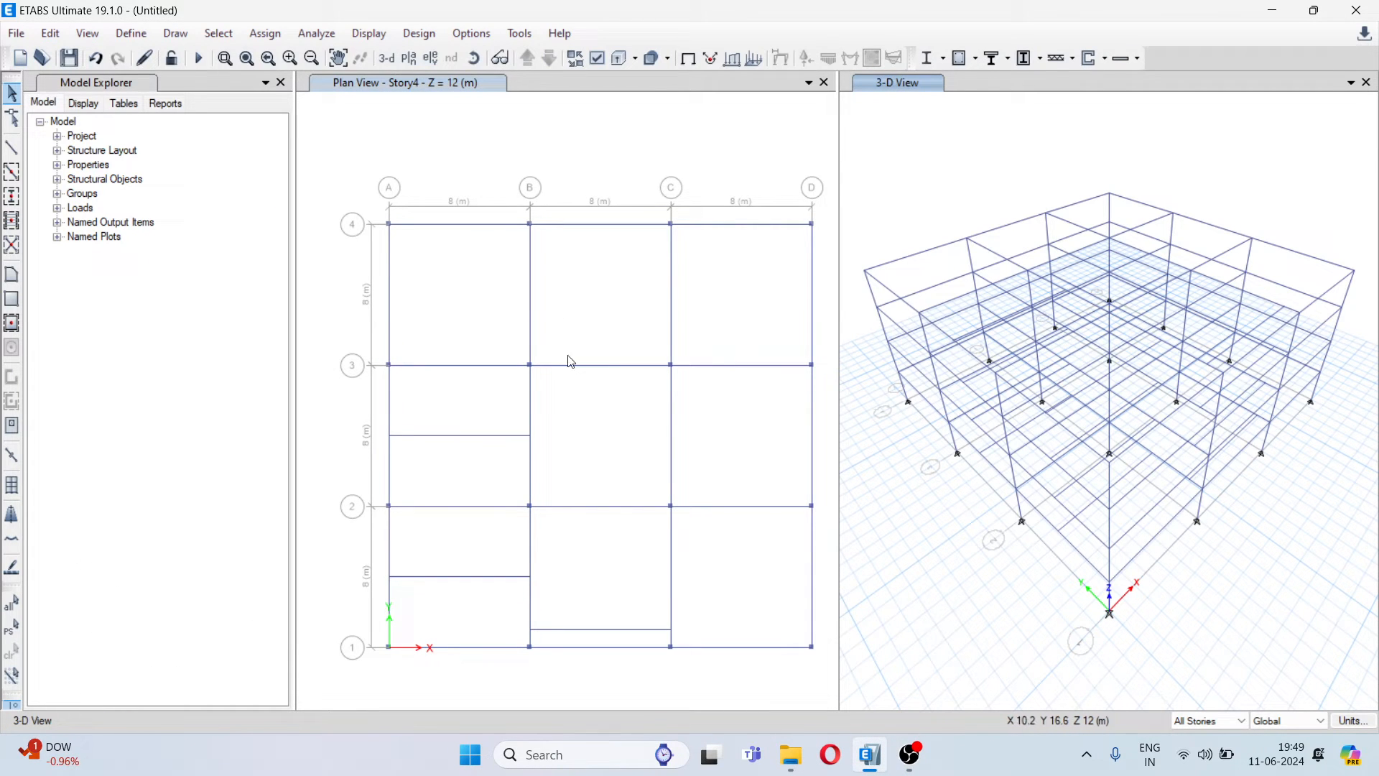
{"action": "mouse_move", "coordinate": [488, 228]}
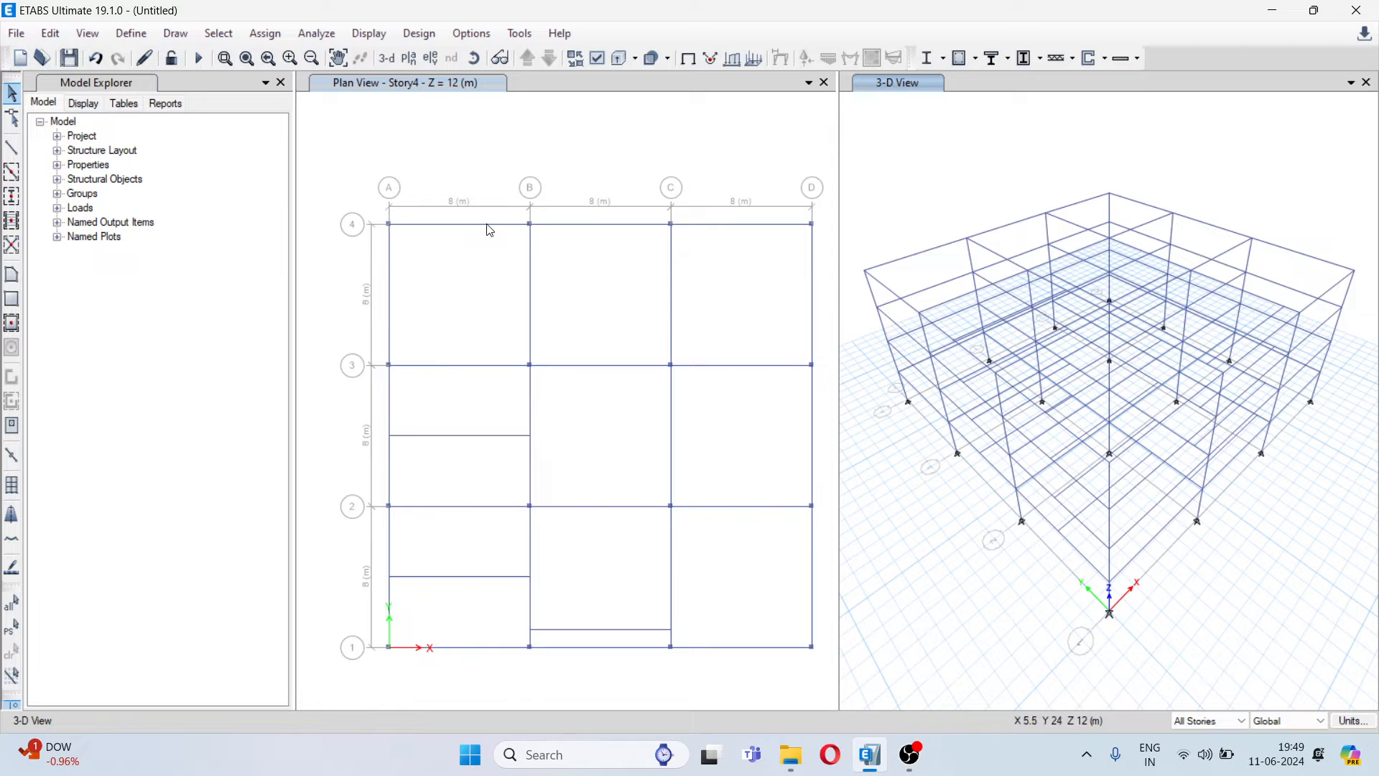
{"action": "mouse_move", "coordinate": [482, 230]}
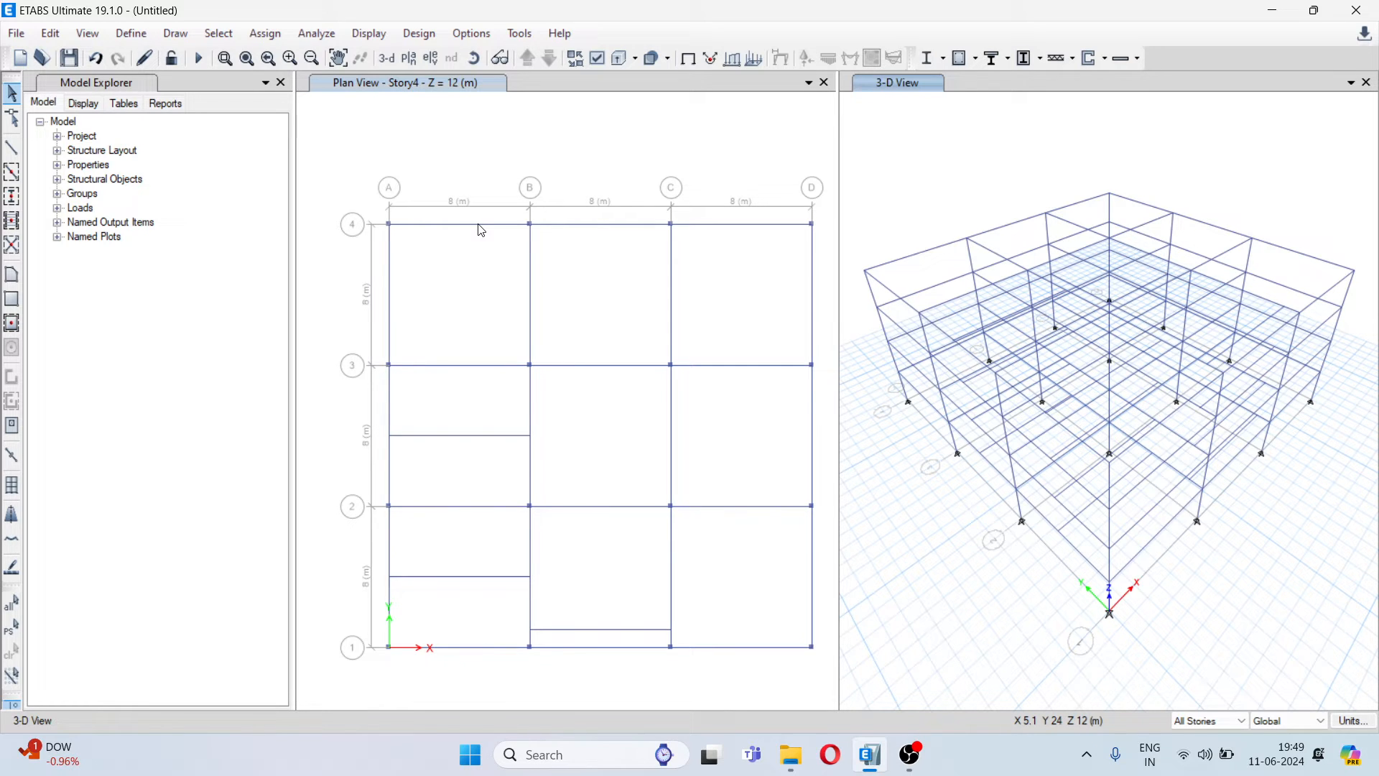
{"action": "mouse_move", "coordinate": [513, 368]}
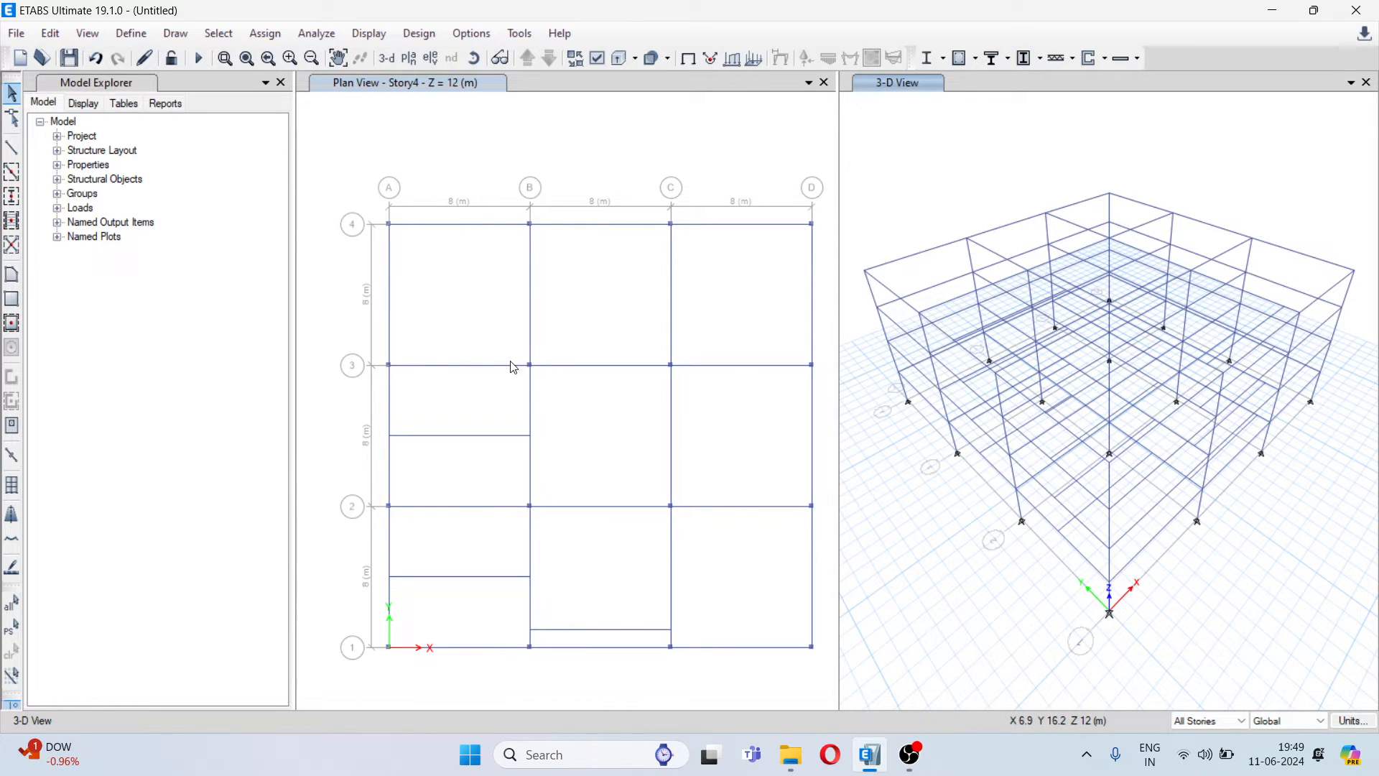
{"action": "mouse_move", "coordinate": [592, 514]}
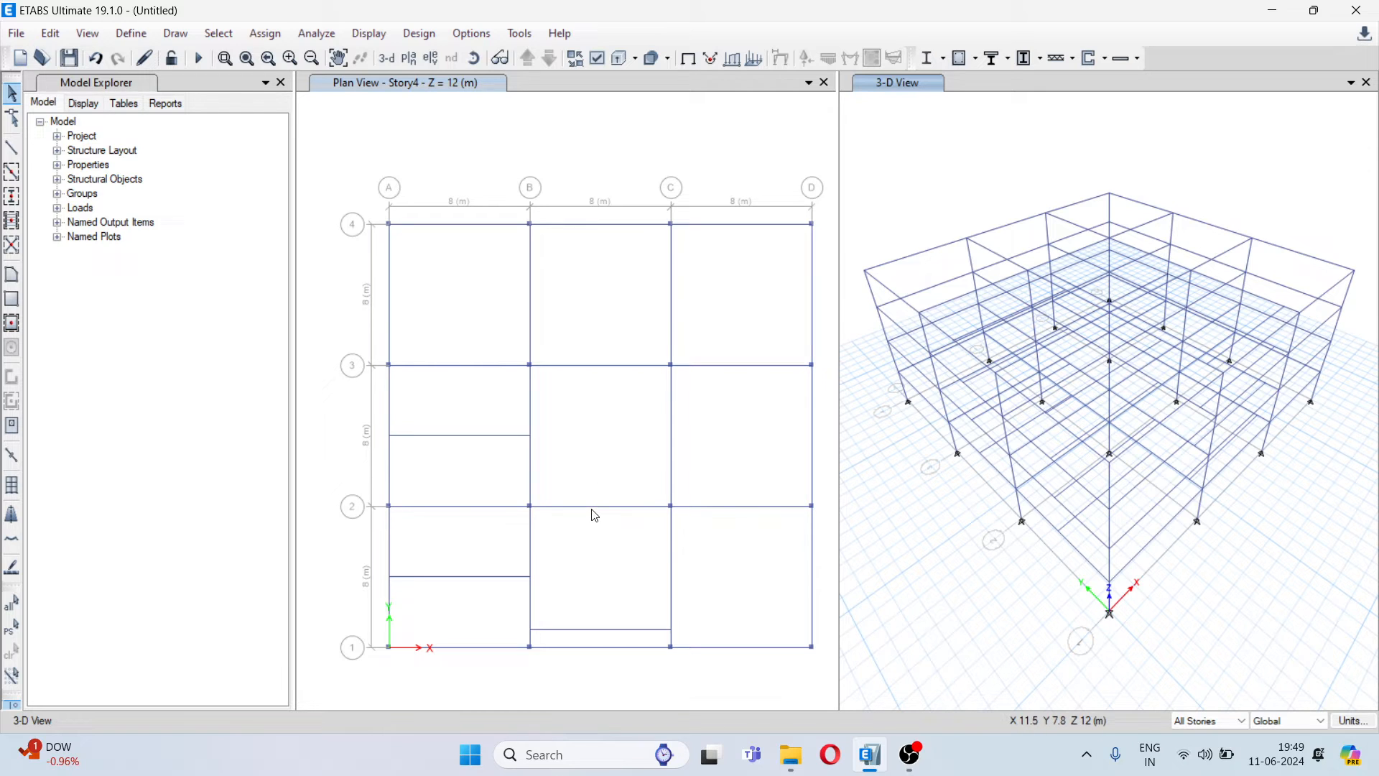
{"action": "mouse_move", "coordinate": [591, 512]}
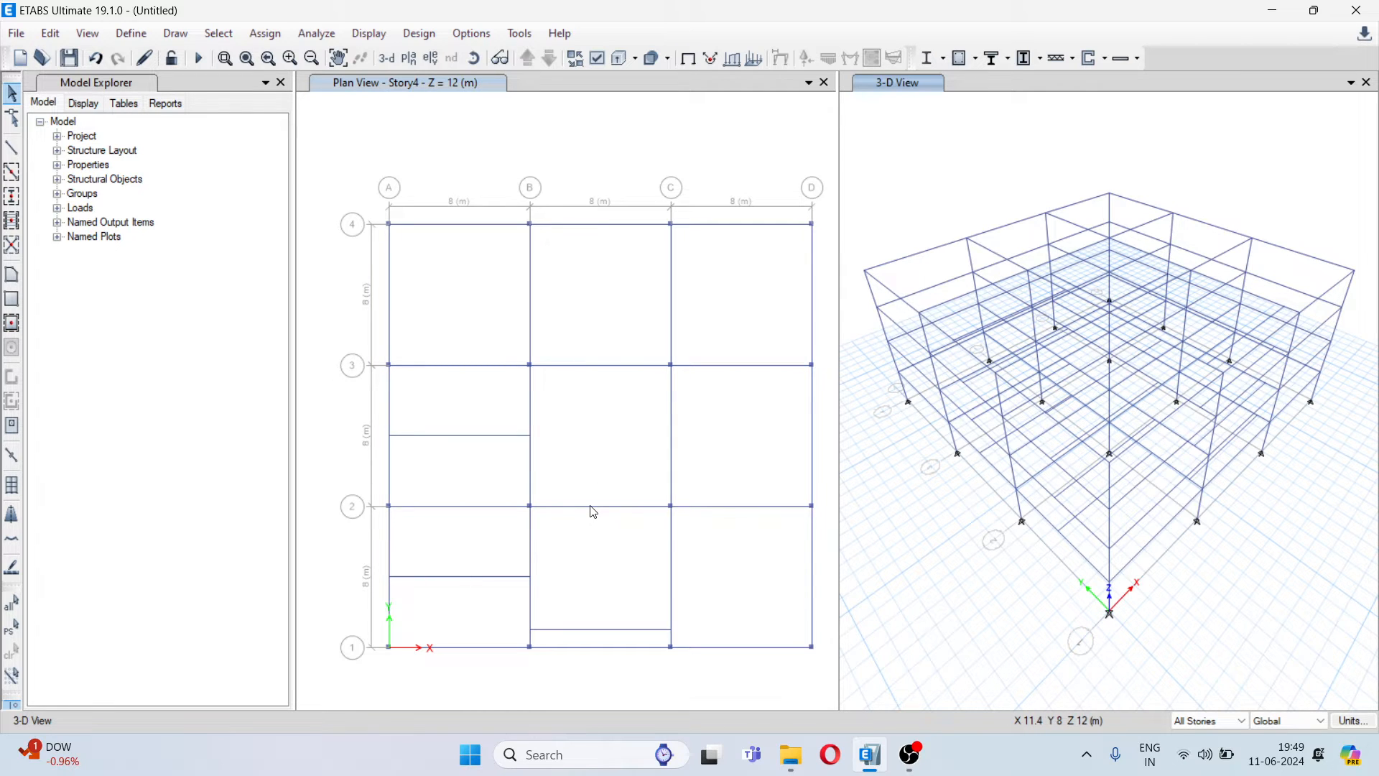
{"action": "mouse_move", "coordinate": [530, 502]}
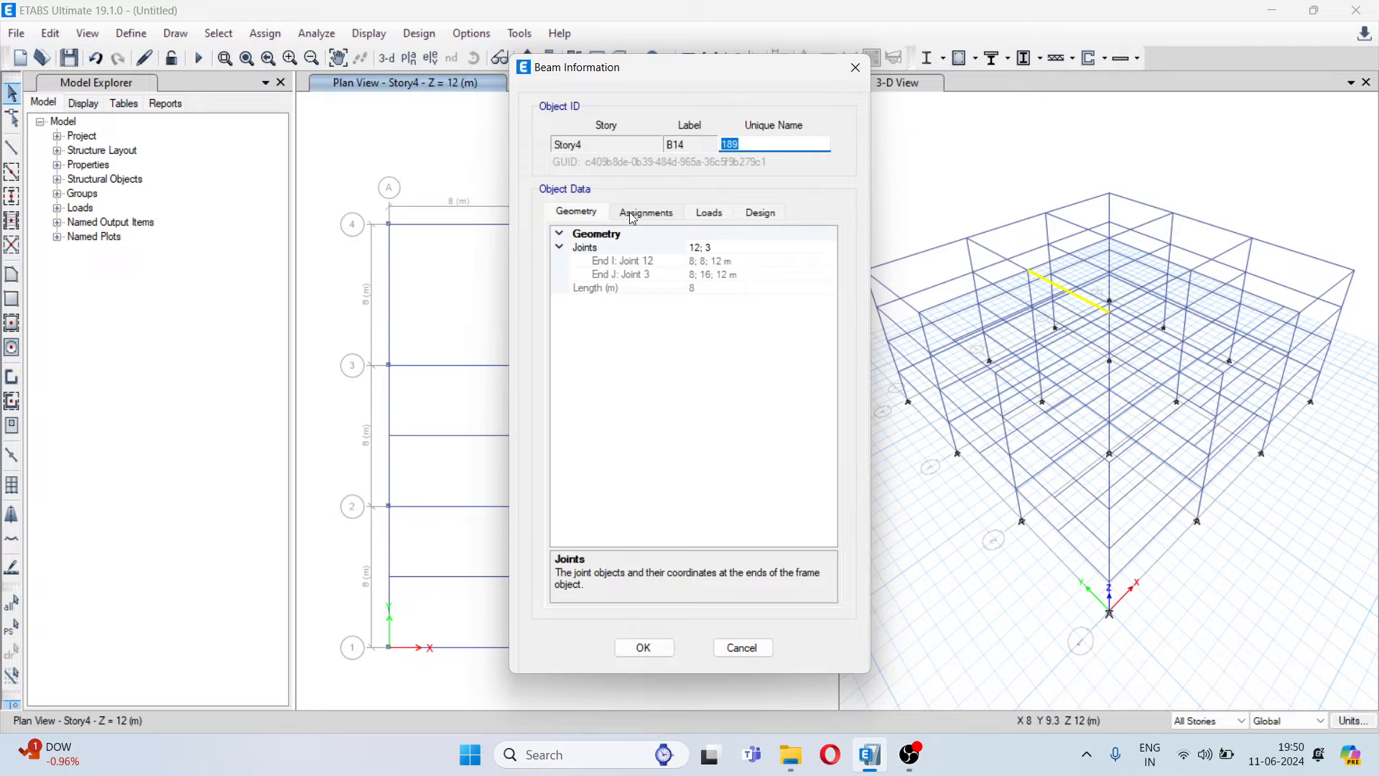
{"action": "mouse_move", "coordinate": [699, 294]}
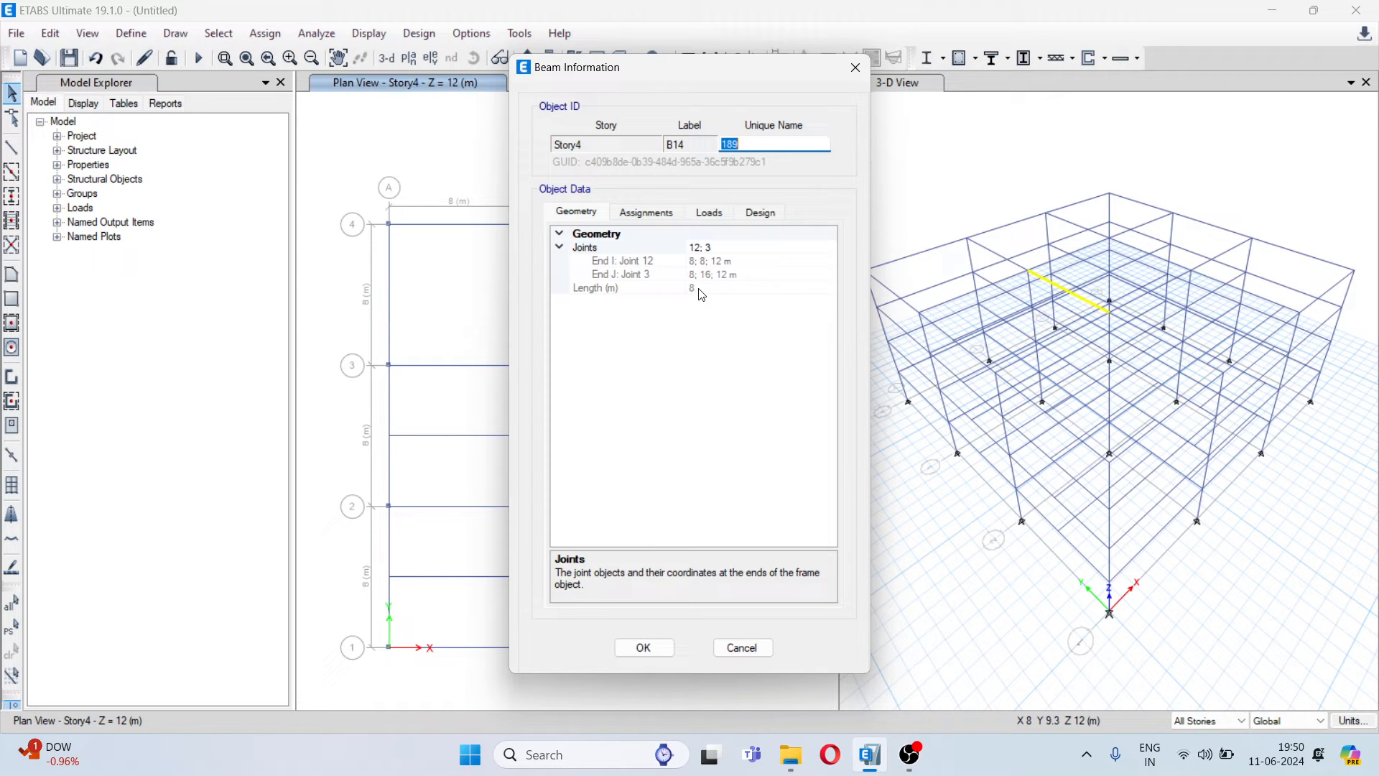
{"action": "mouse_move", "coordinate": [677, 349]}
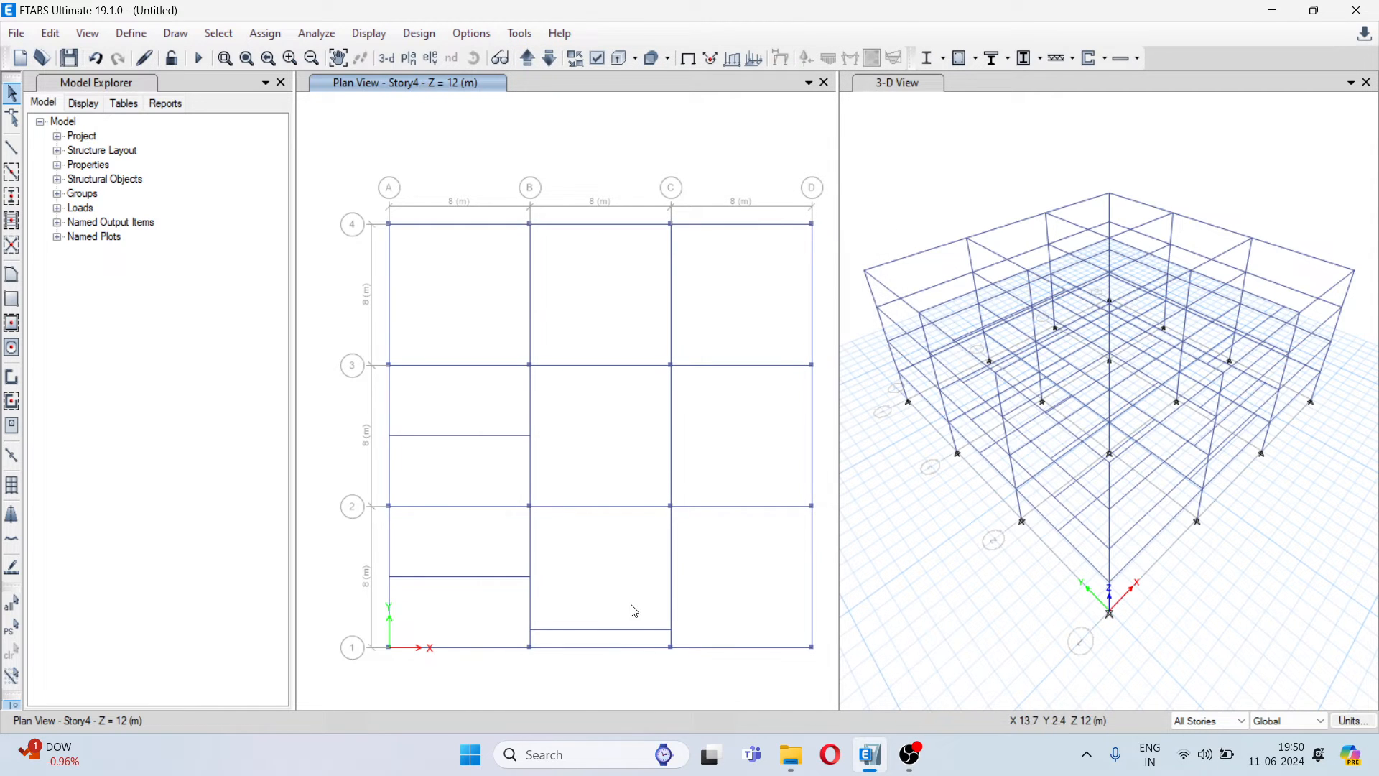
{"action": "mouse_move", "coordinate": [529, 504]}
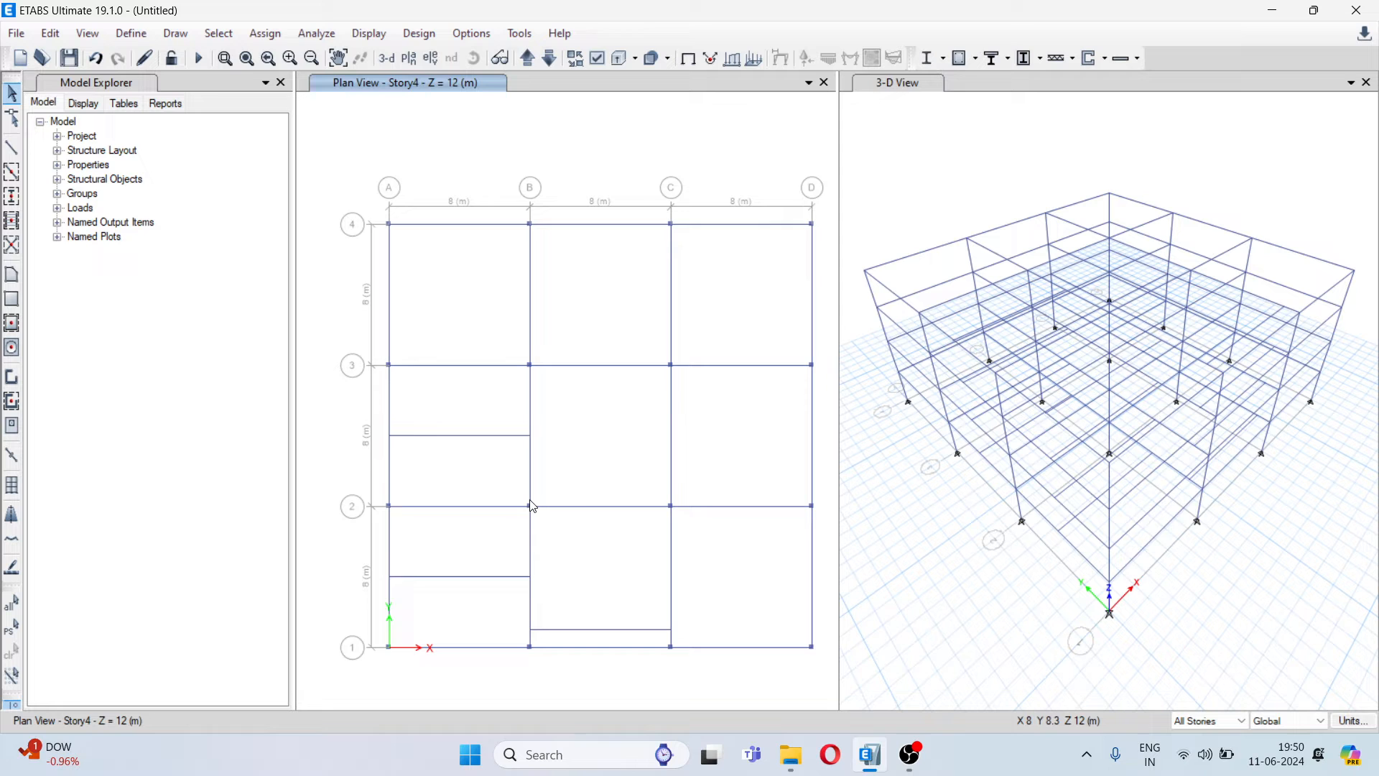
{"action": "mouse_move", "coordinate": [185, 55]}
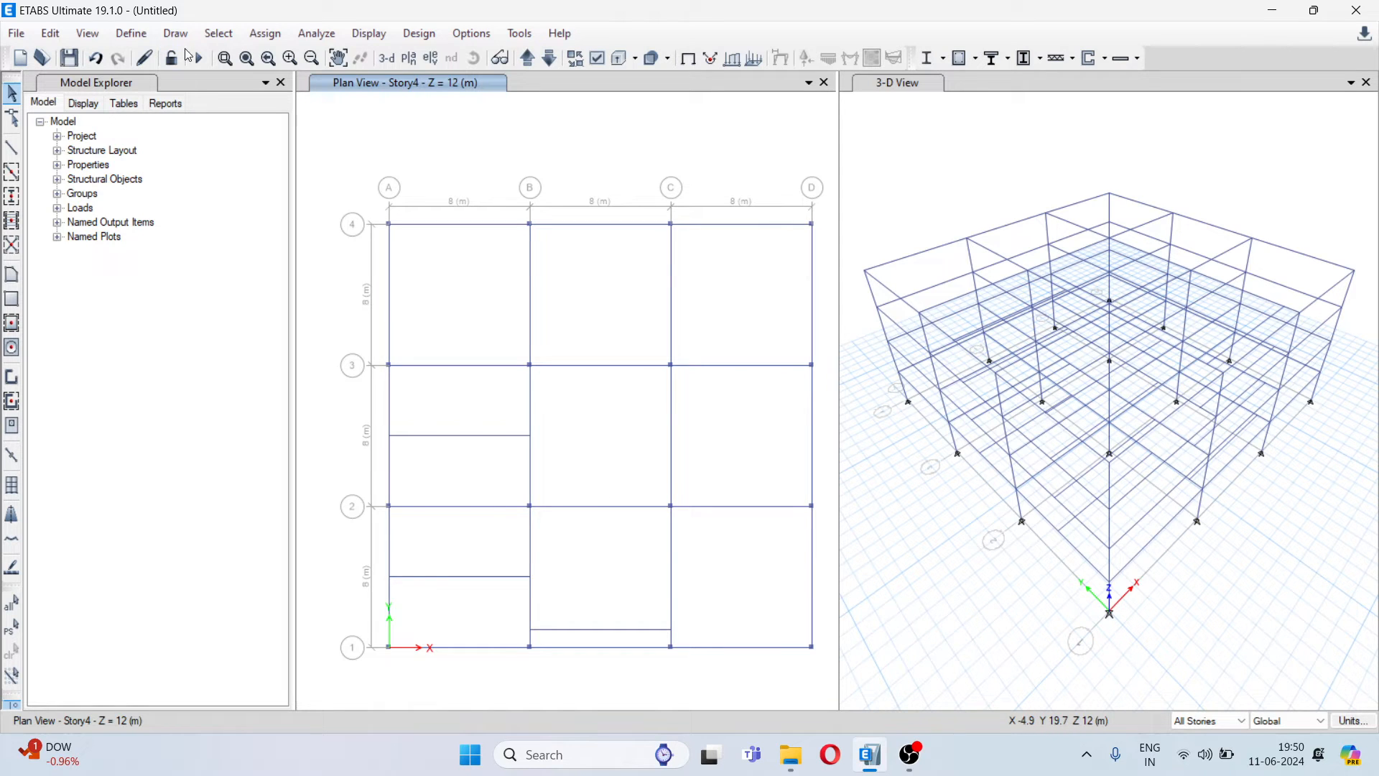
- Open the Draw menu to show the drawing commands, including Draw Dimension Lines
{"action": "left_click", "coordinate": [176, 32]}
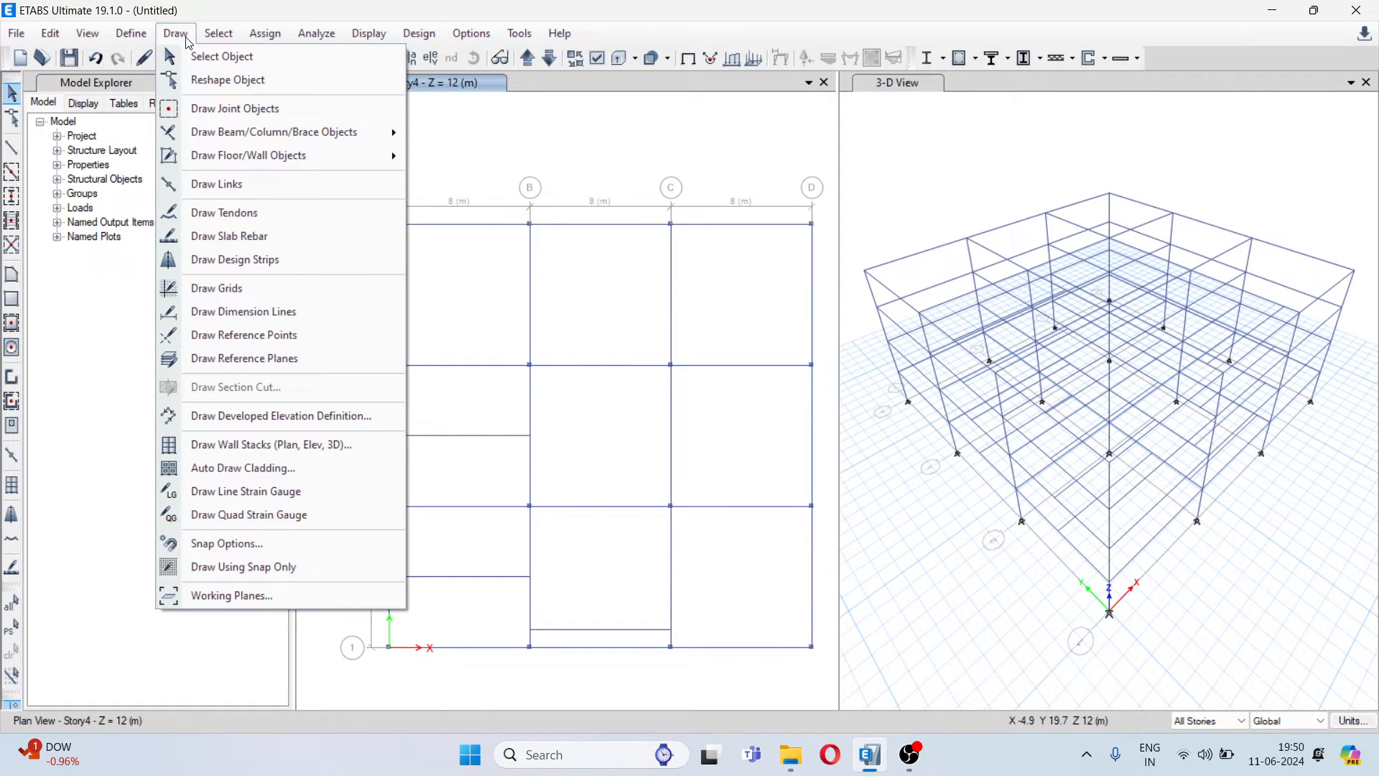
{"action": "mouse_move", "coordinate": [274, 317]}
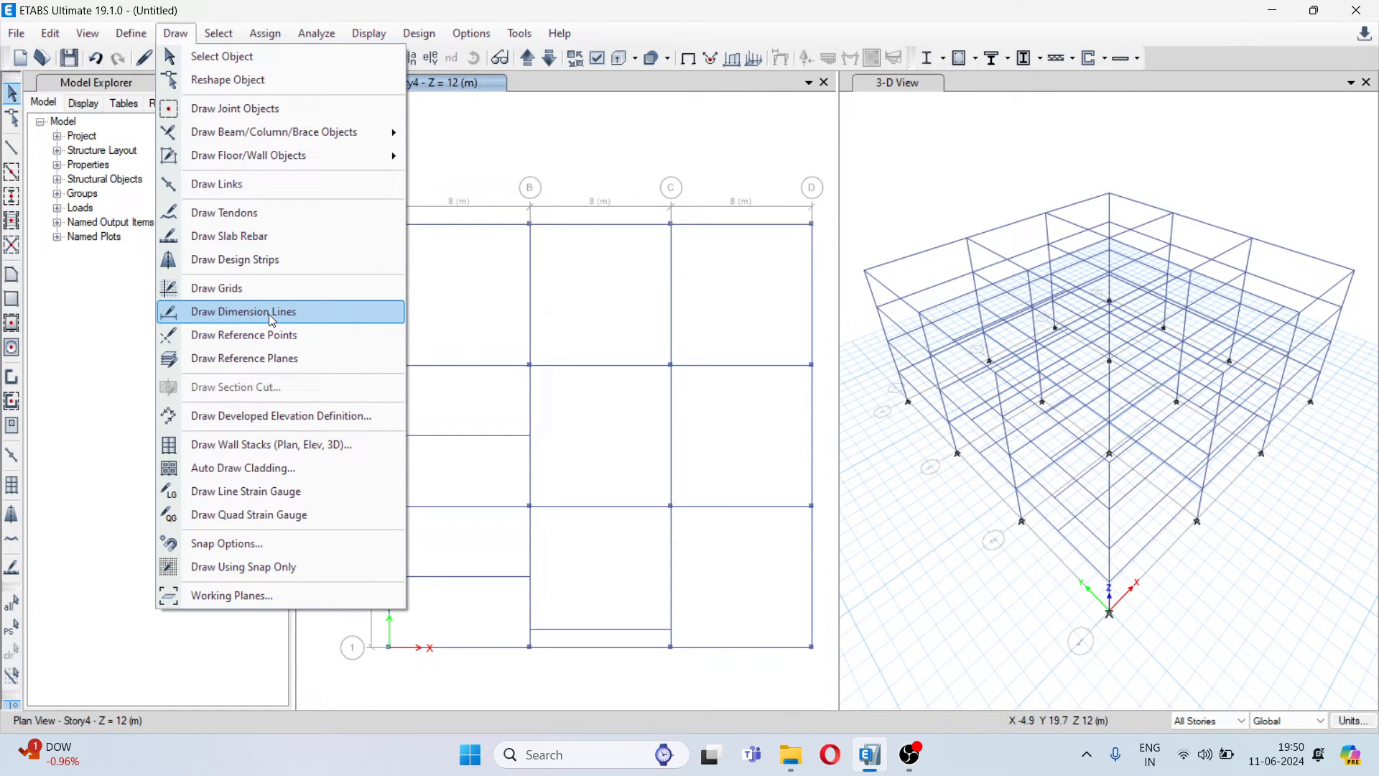
- Start the Draw Dimension Lines tool on the Story4 plan
{"action": "left_click", "coordinate": [244, 311]}
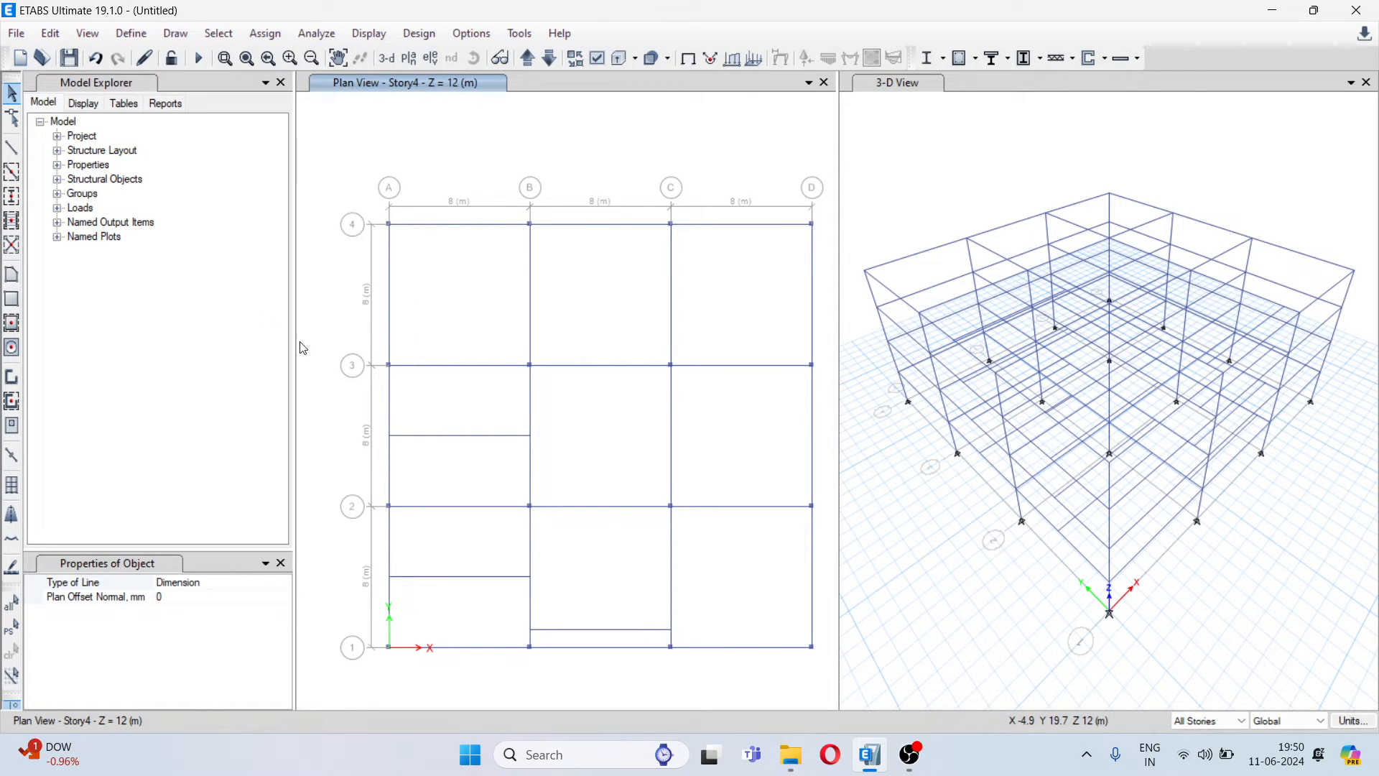
{"action": "mouse_move", "coordinate": [529, 438]}
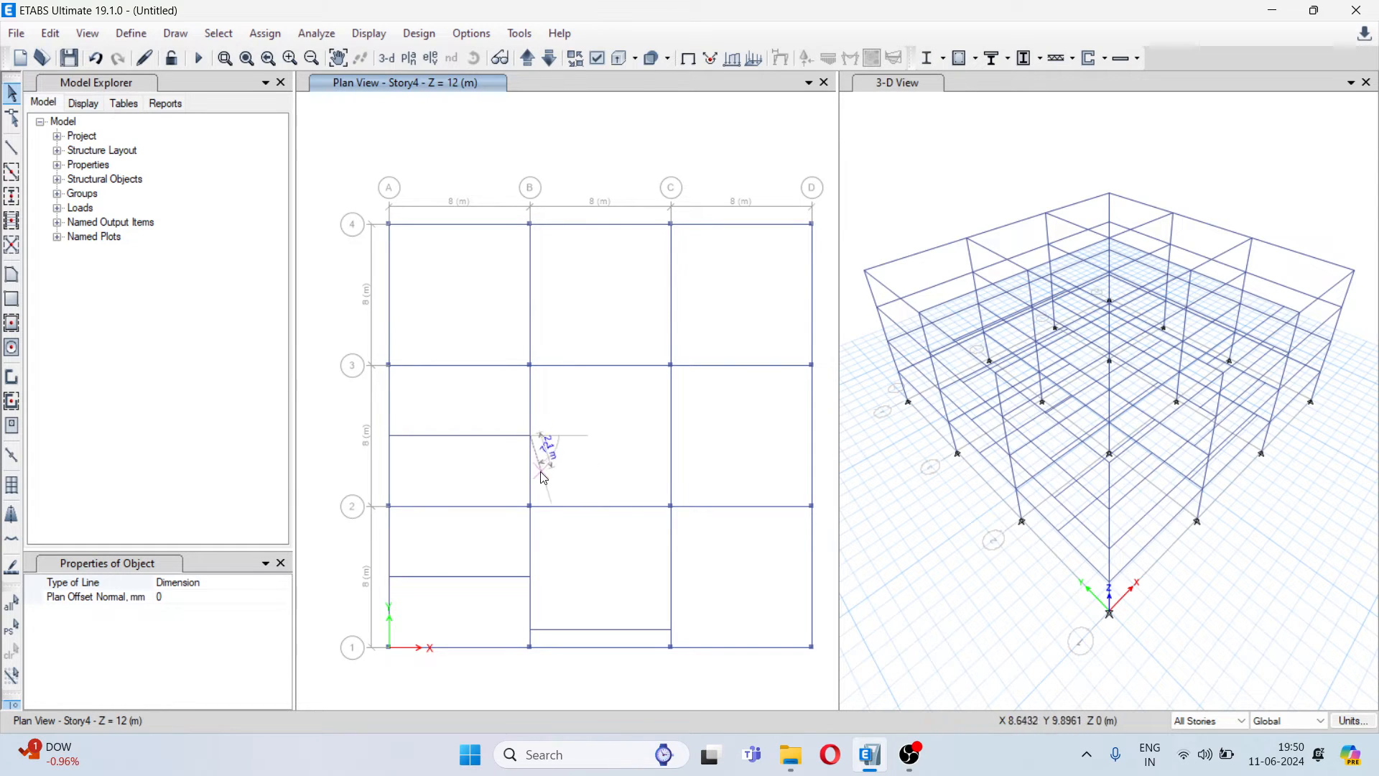
{"action": "mouse_move", "coordinate": [530, 509]}
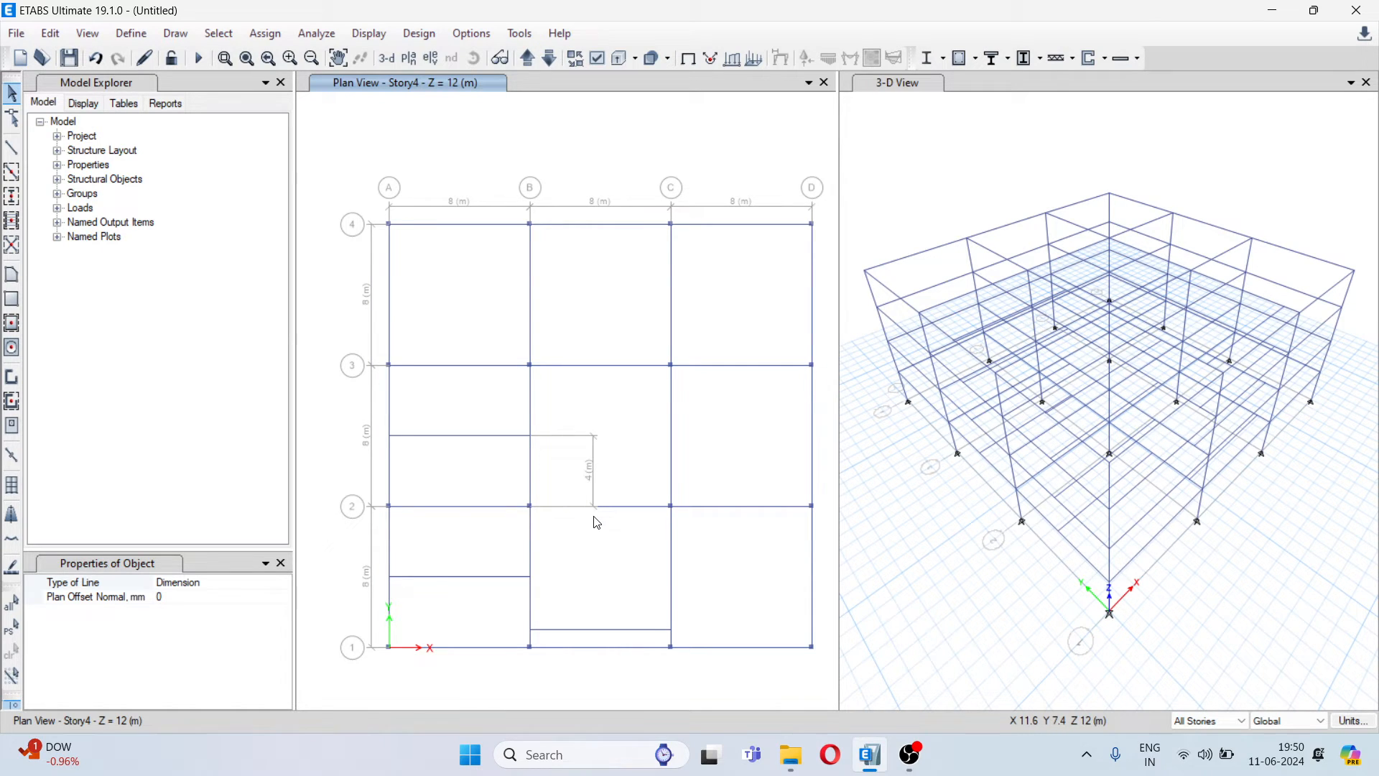
{"action": "mouse_move", "coordinate": [565, 494]}
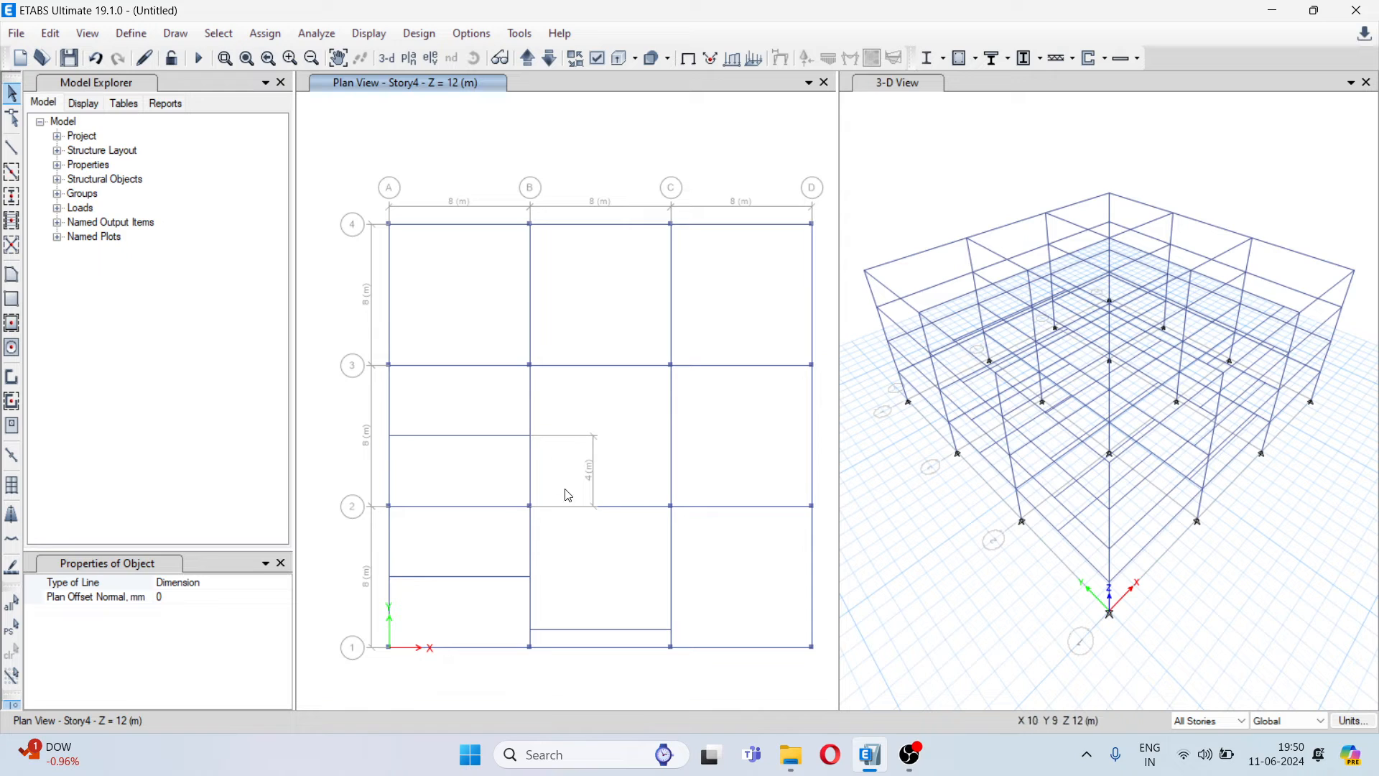
{"action": "mouse_move", "coordinate": [548, 553]}
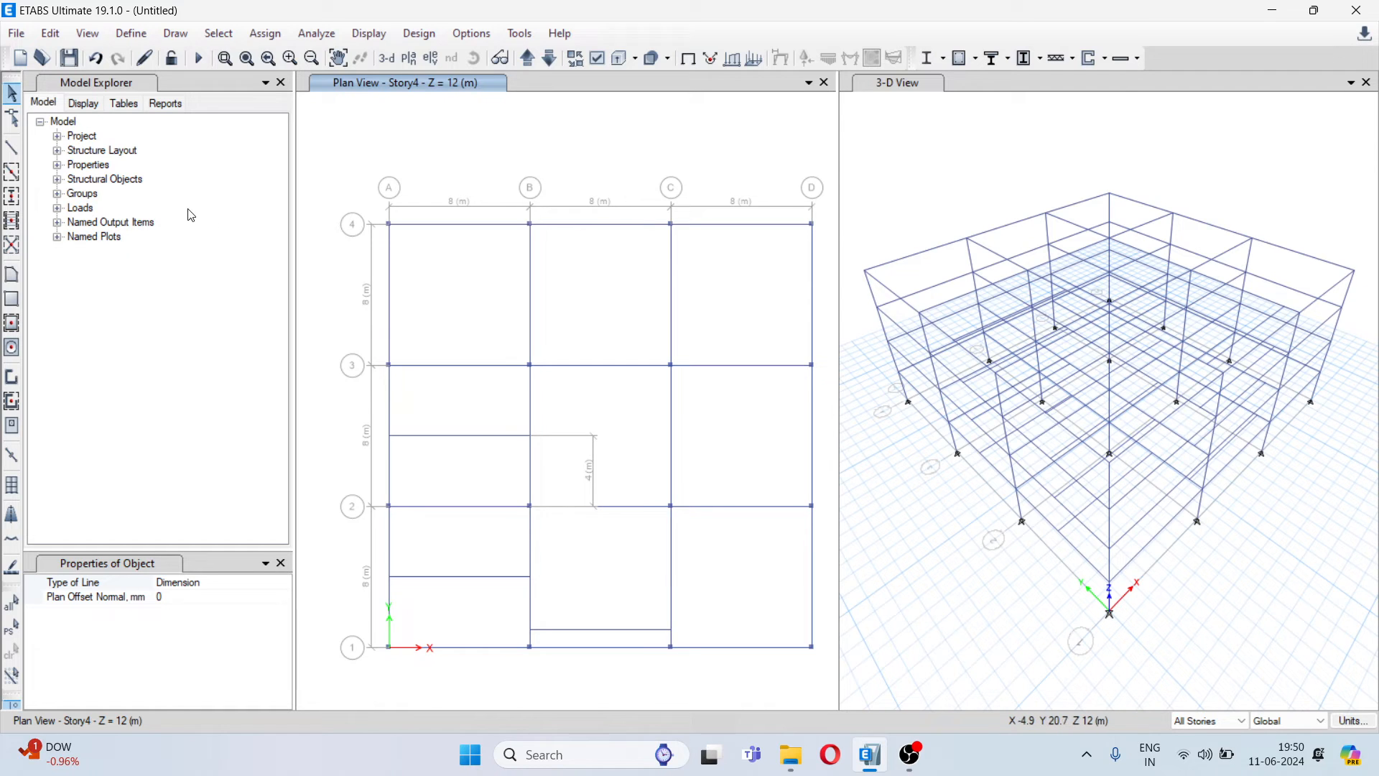
{"action": "mouse_move", "coordinate": [12, 94]}
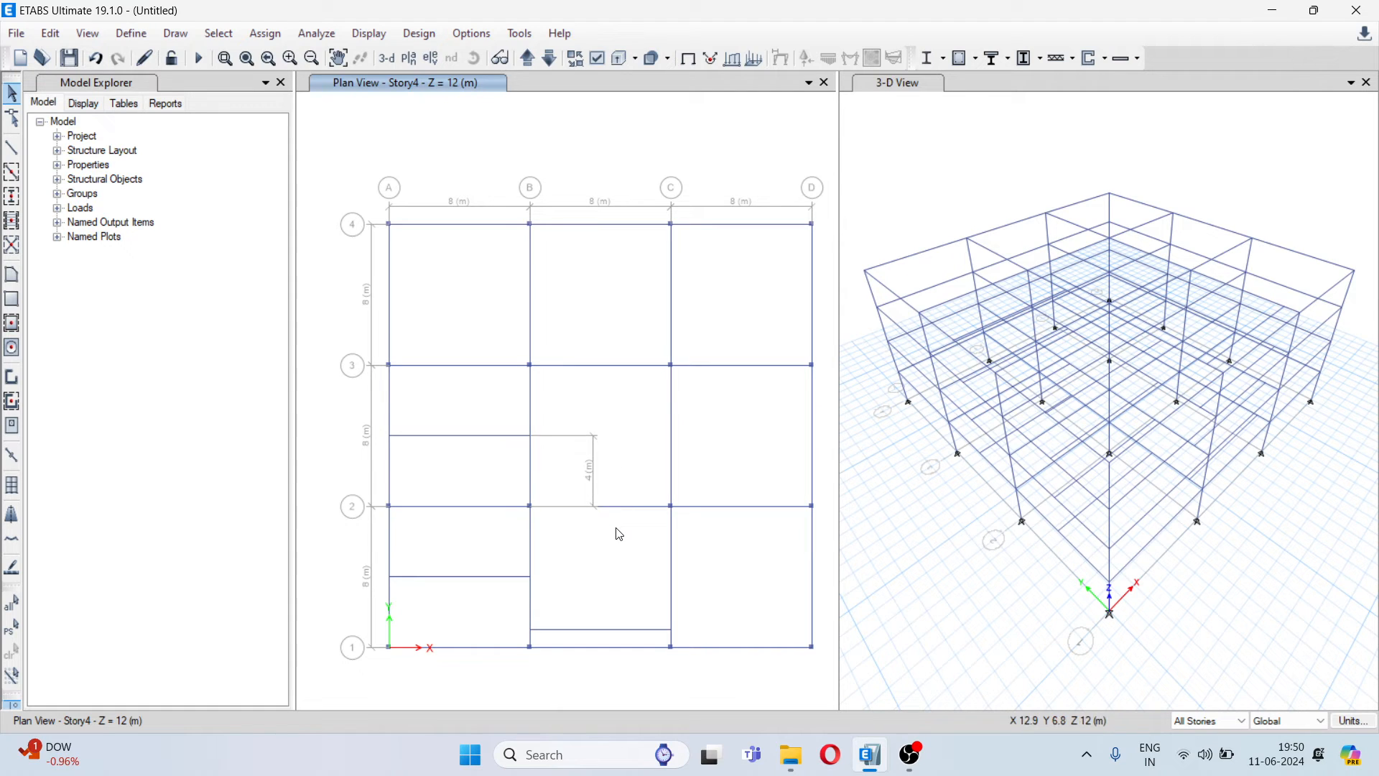
{"action": "mouse_move", "coordinate": [572, 431]}
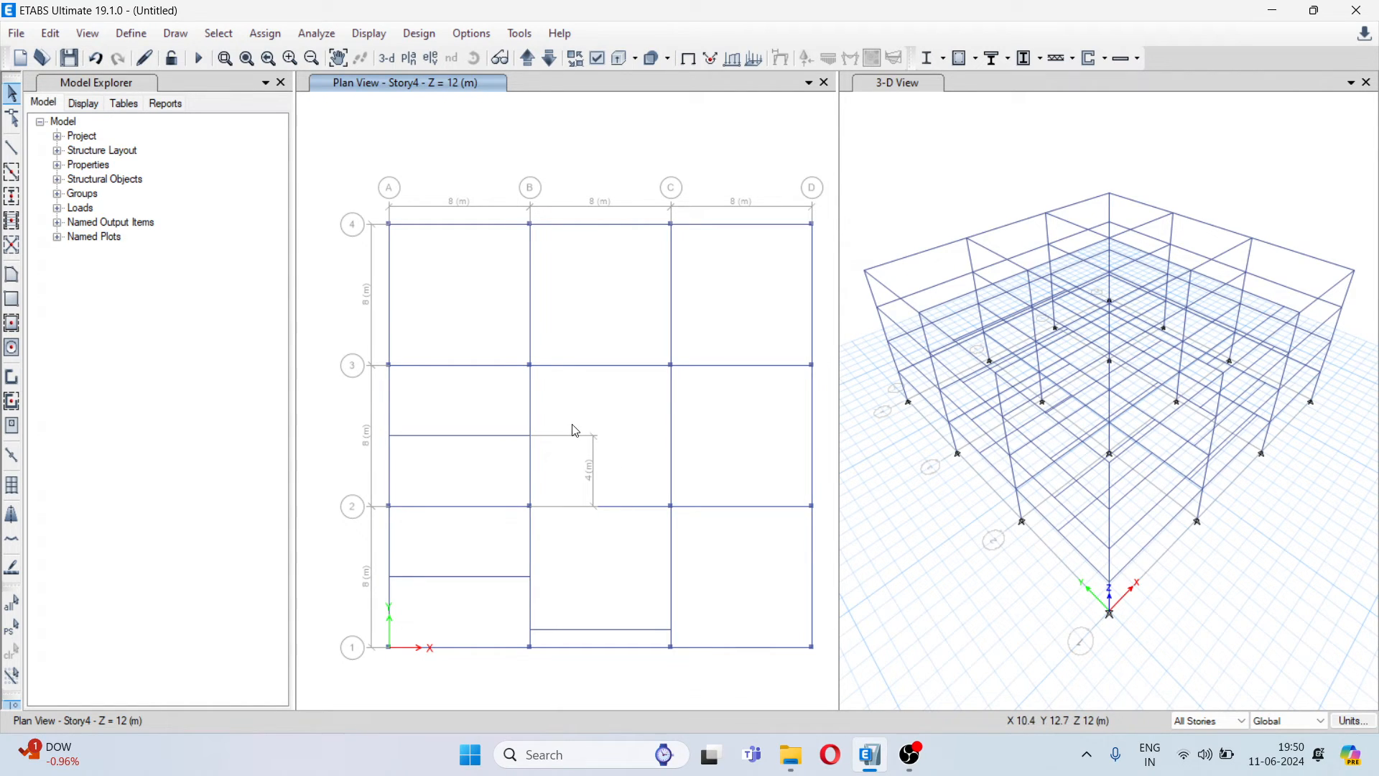
{"action": "mouse_move", "coordinate": [556, 397]}
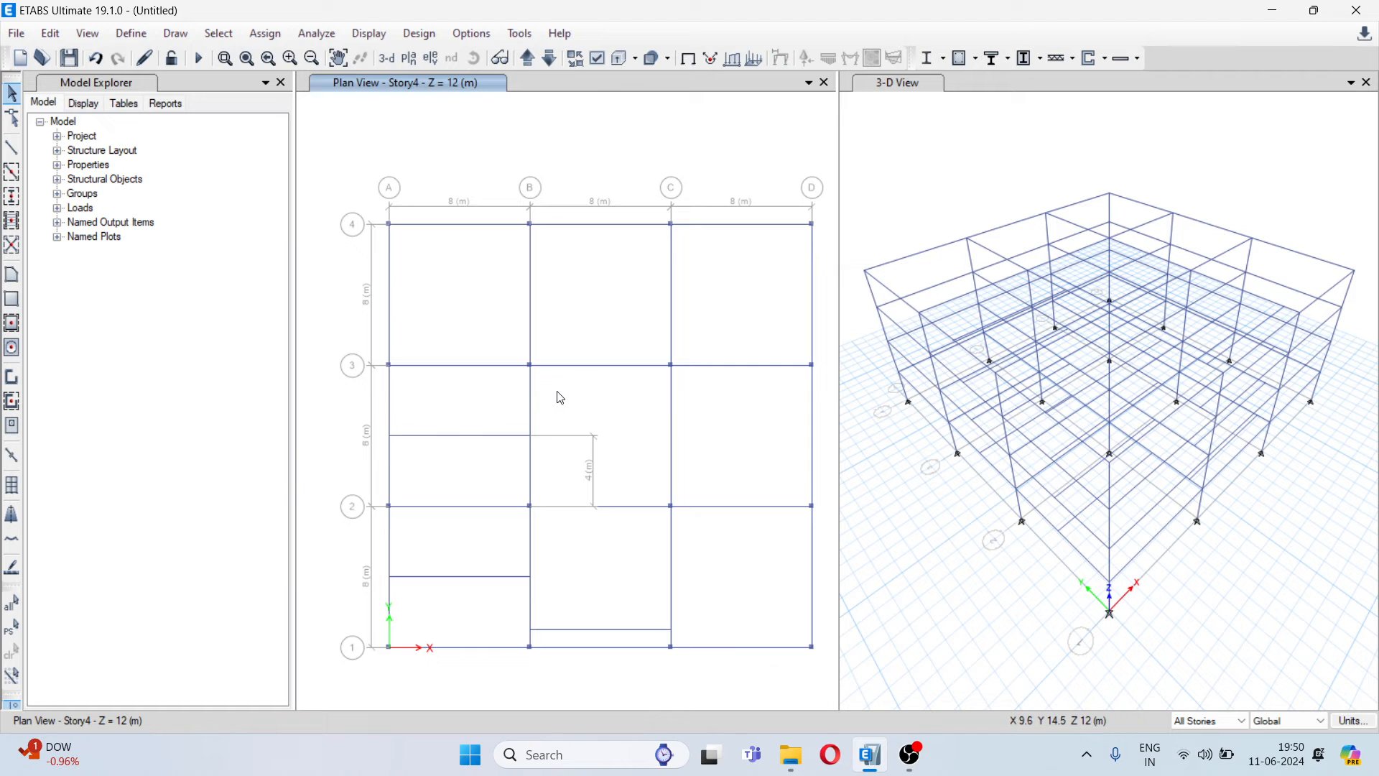
{"action": "mouse_move", "coordinate": [544, 400]}
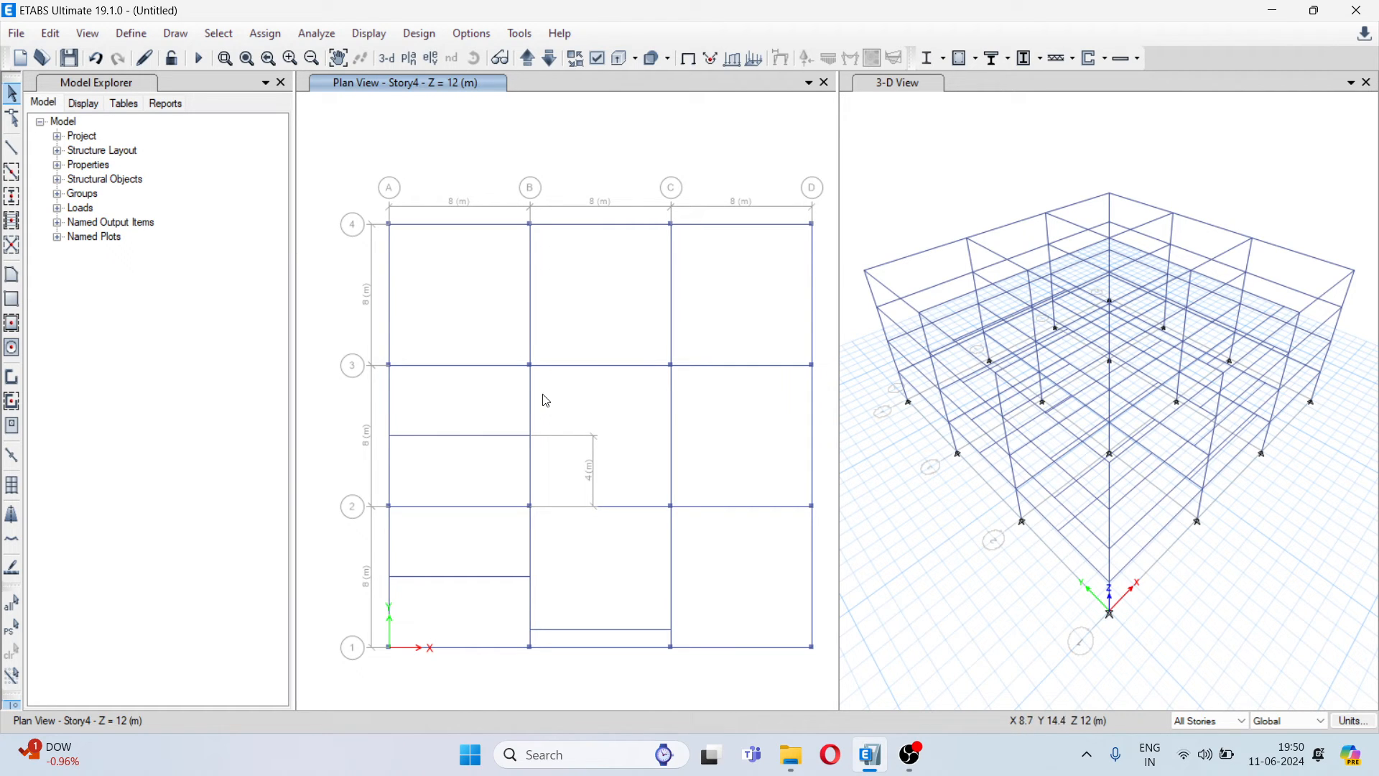
{"action": "right_click", "coordinate": [545, 400]}
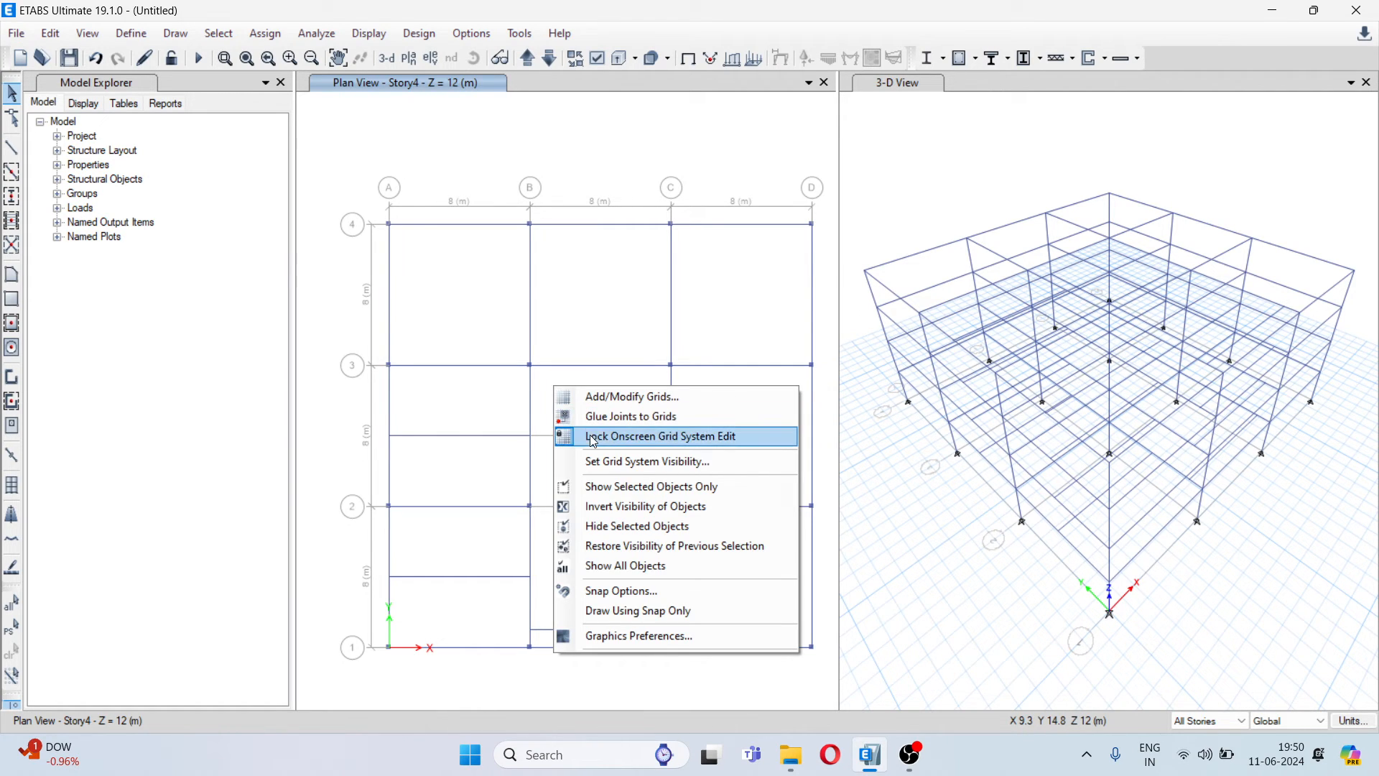
{"action": "mouse_move", "coordinate": [629, 440]}
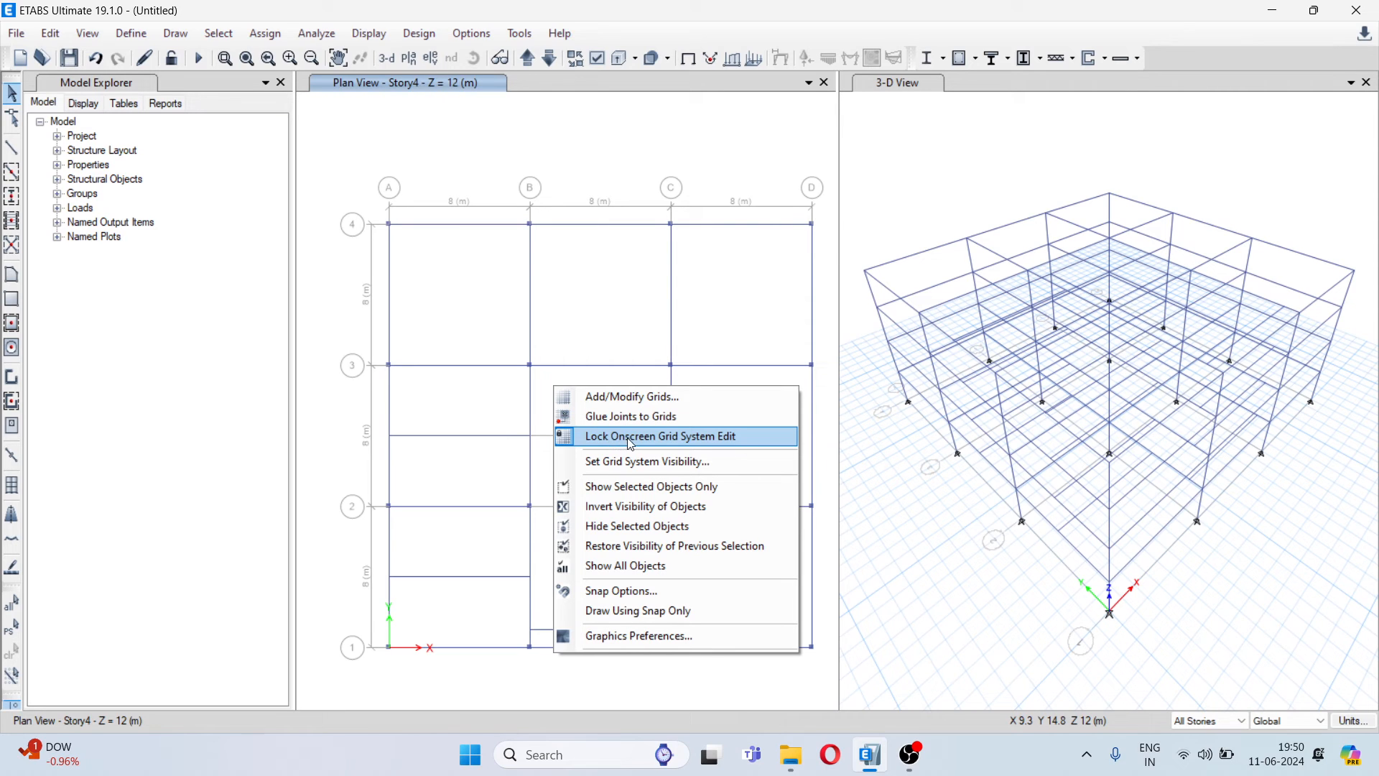
{"action": "mouse_move", "coordinate": [677, 444]}
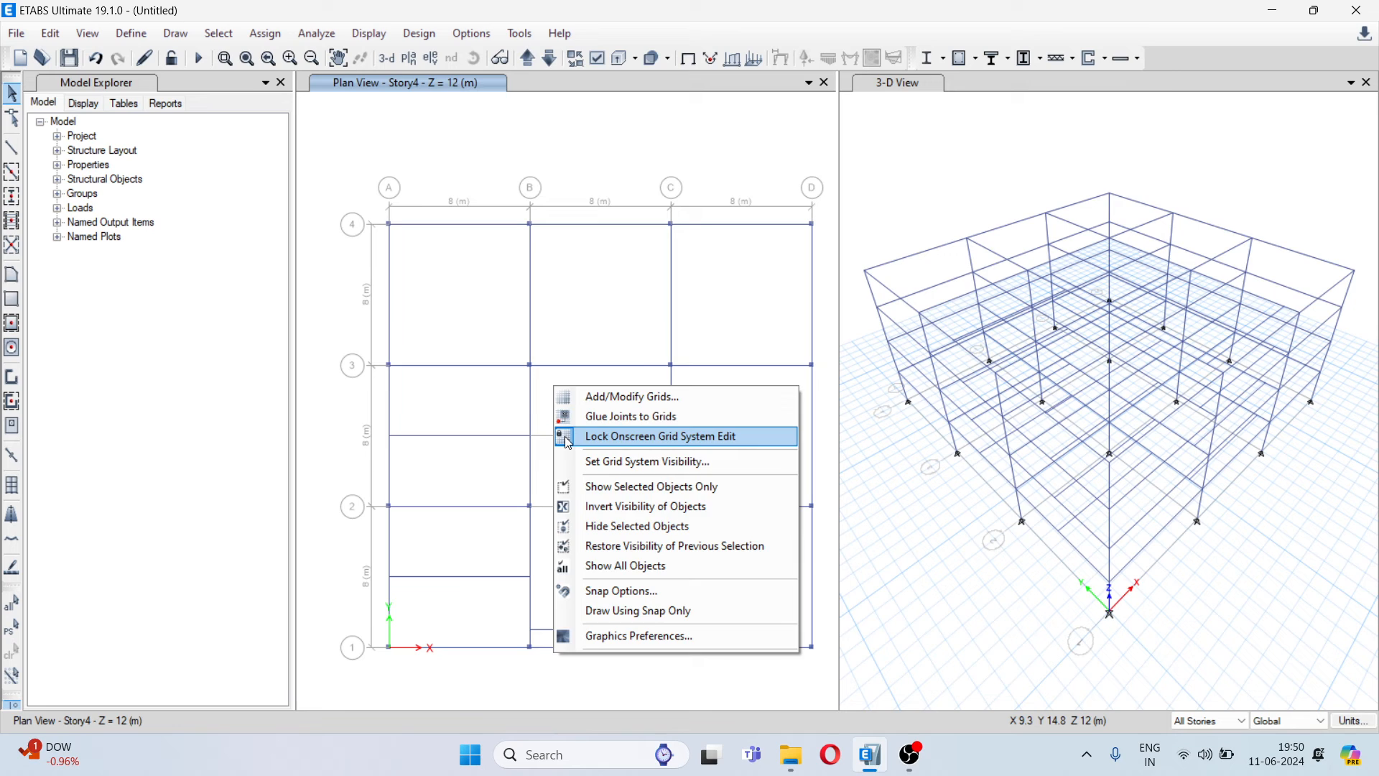
{"action": "left_click", "coordinate": [659, 435]}
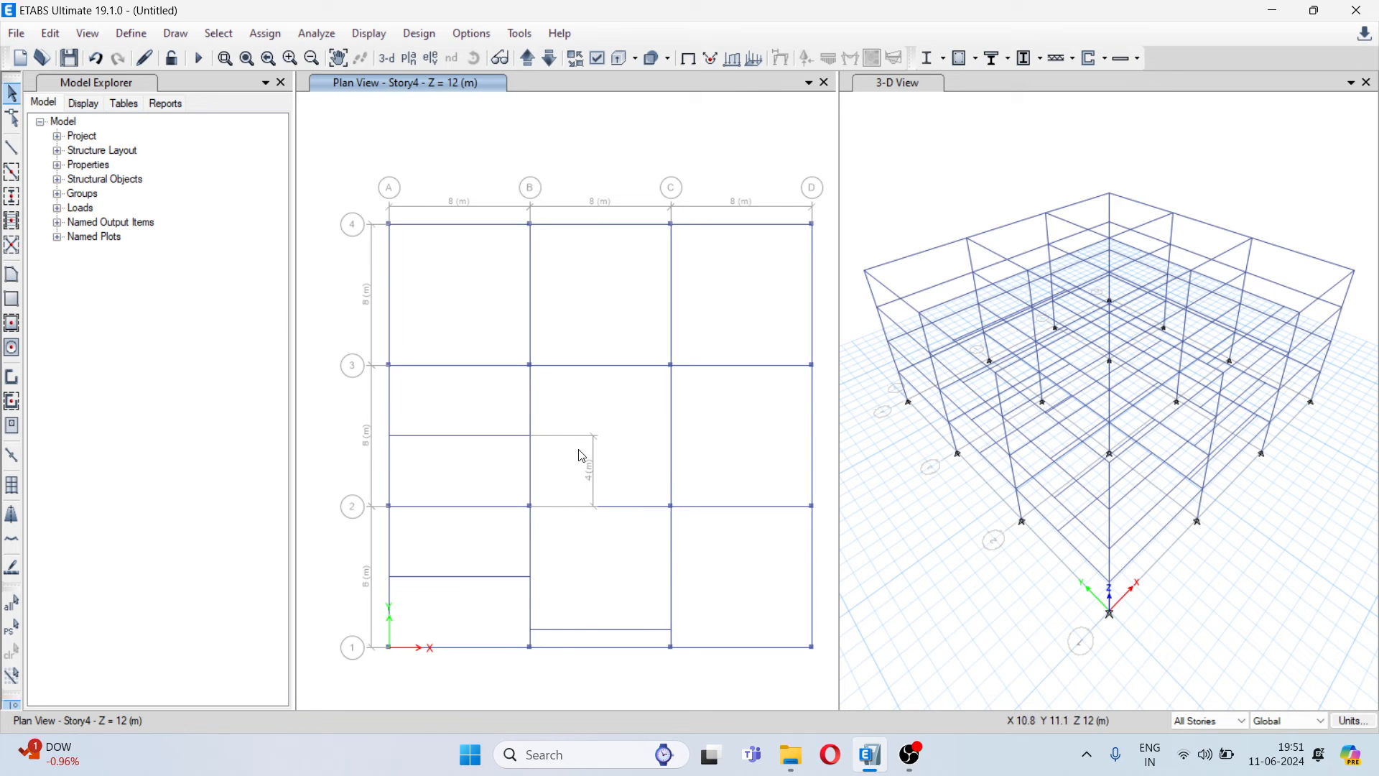
{"action": "mouse_move", "coordinate": [591, 468]}
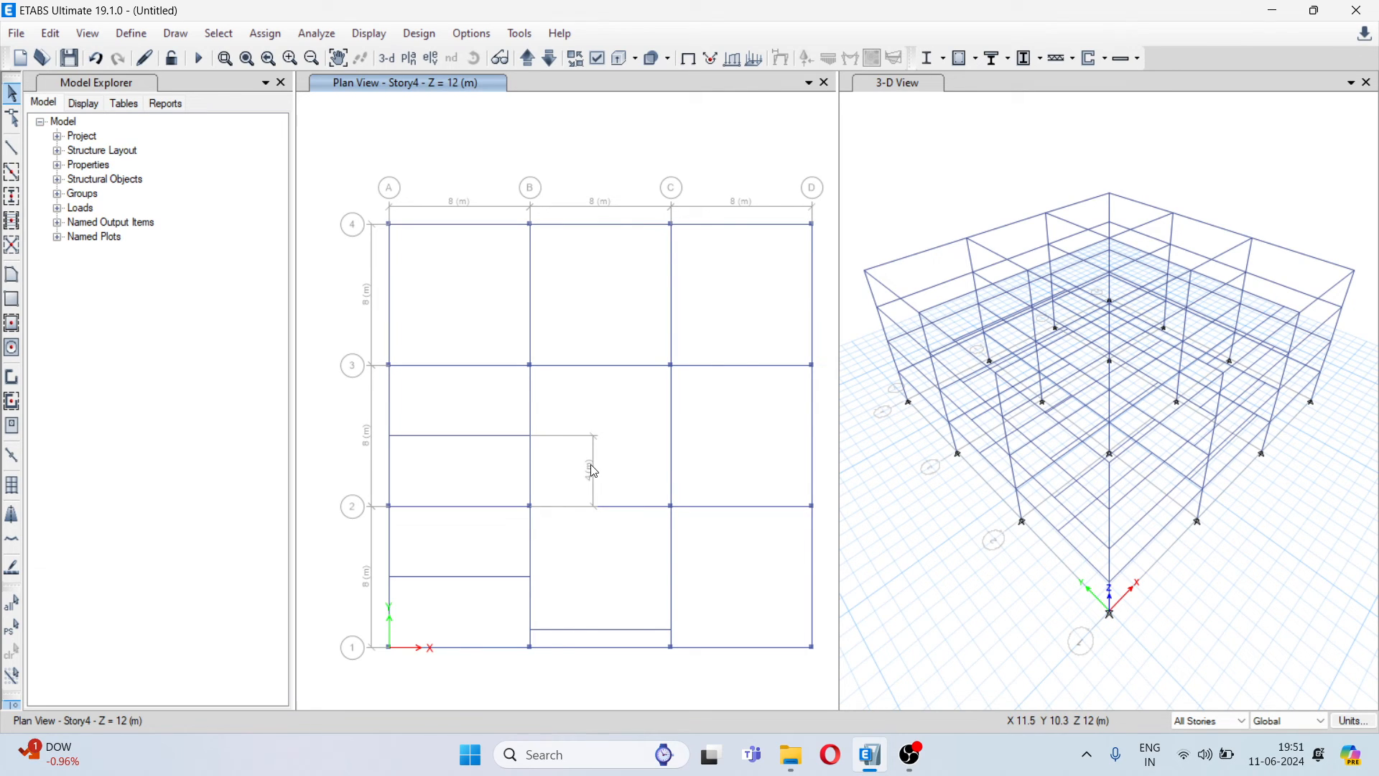
- Select the 4 m dimension line for removal, then switch to OBS
{"action": "left_click", "coordinate": [595, 470]}
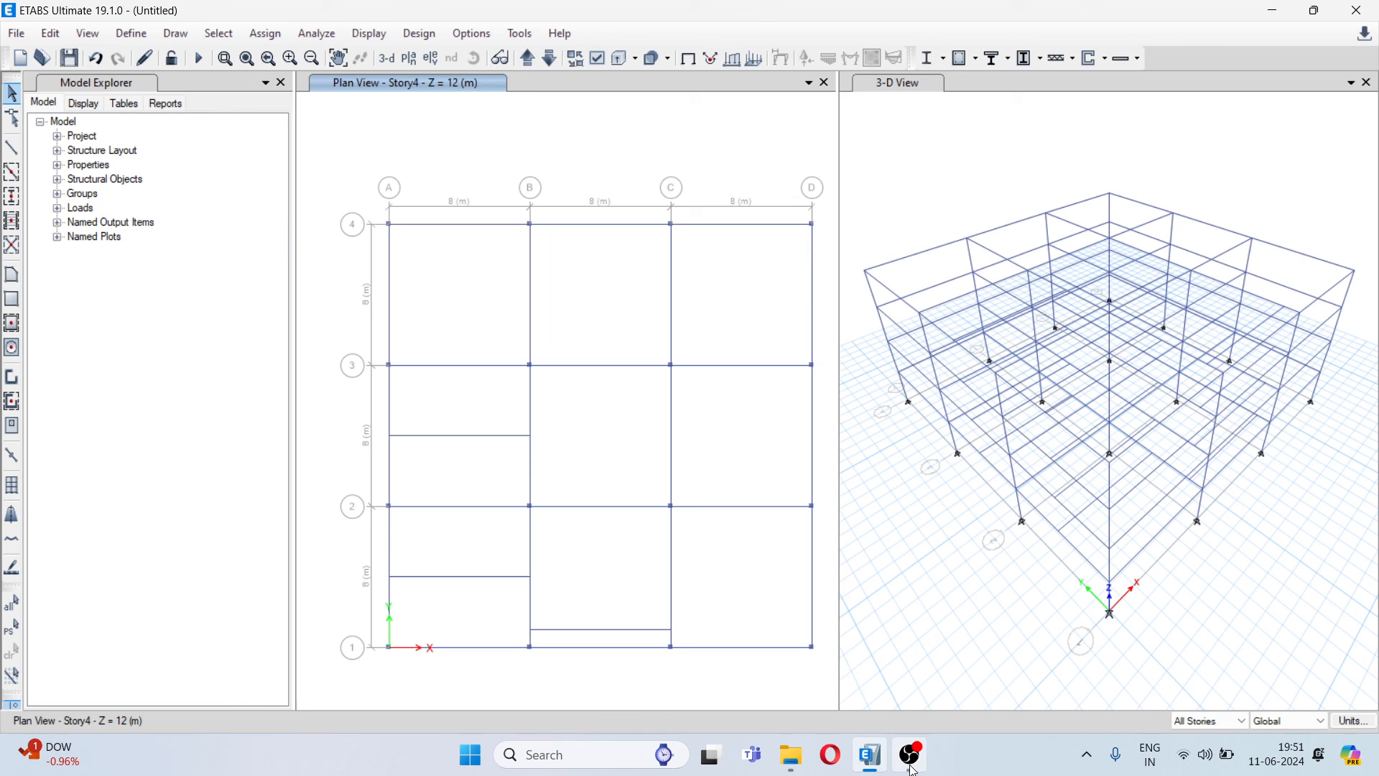
{"action": "left_click", "coordinate": [909, 754]}
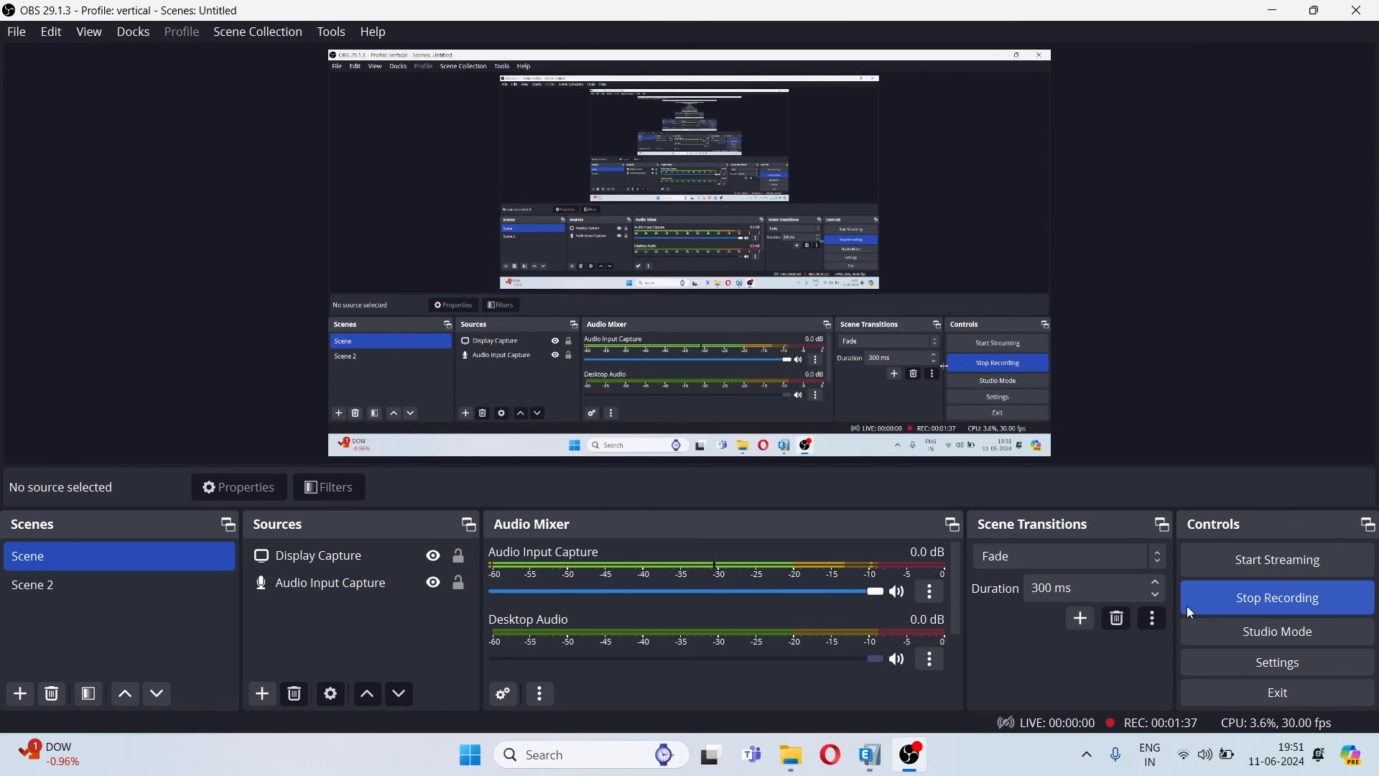